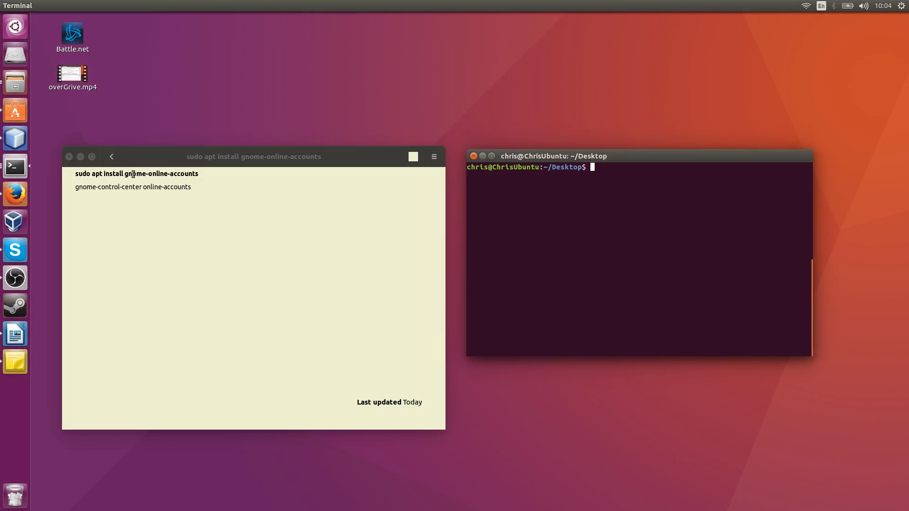
mouse_move(648, 207)
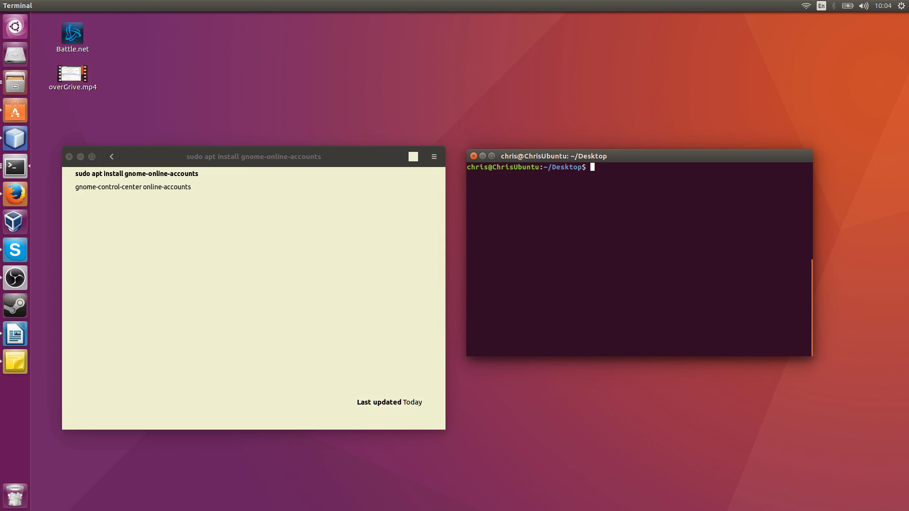
Run 'sudo apt install gnome-online-accounts' in Terminal, correcting the typo
type("sudo apt")
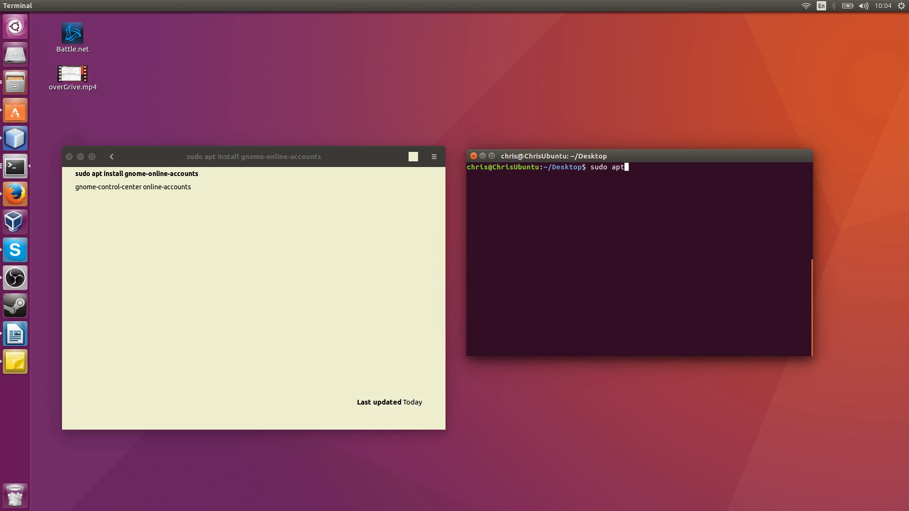
type("-install")
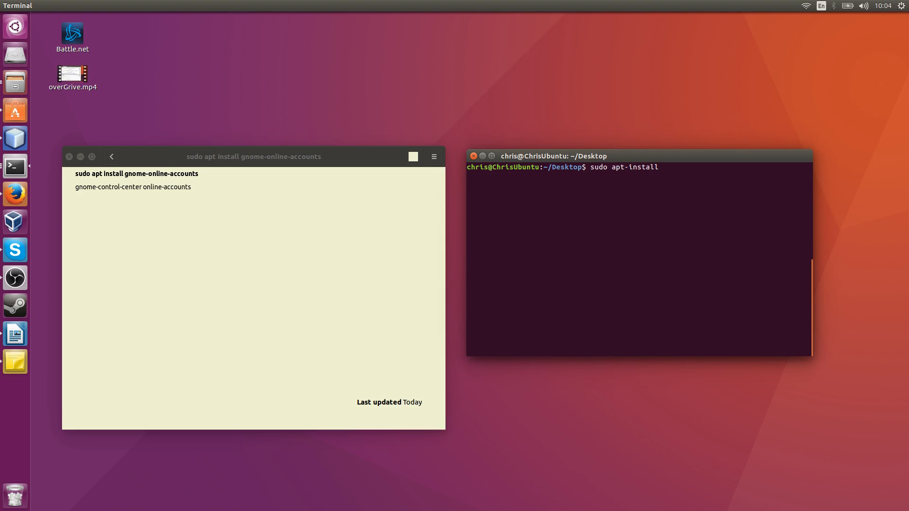
key("BackSpace")
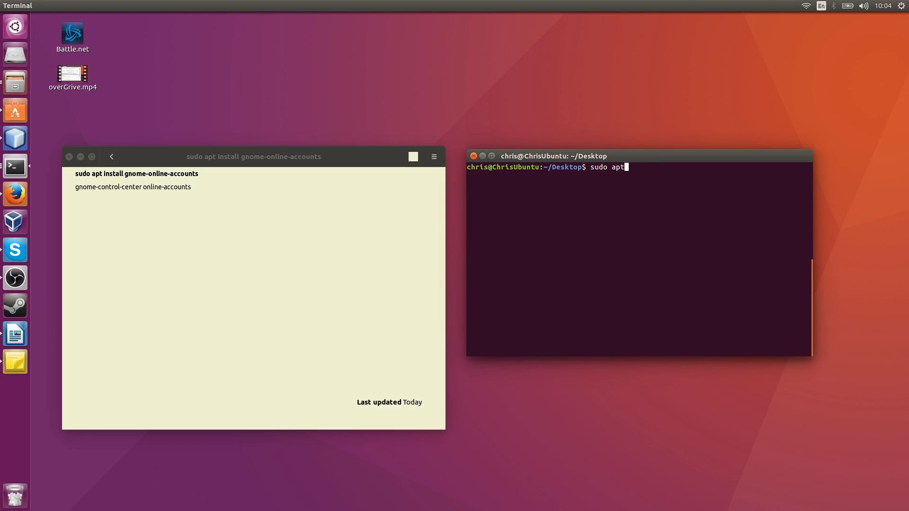
type("install gnome")
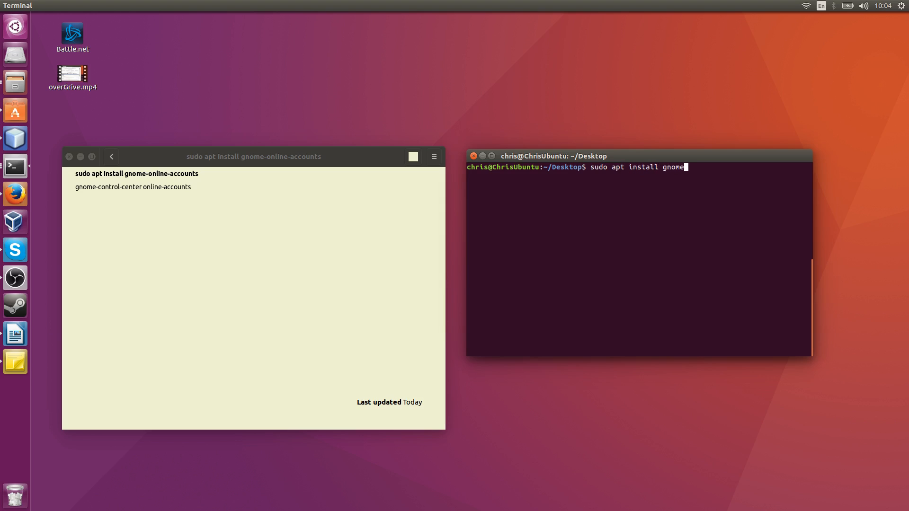
type("-onl")
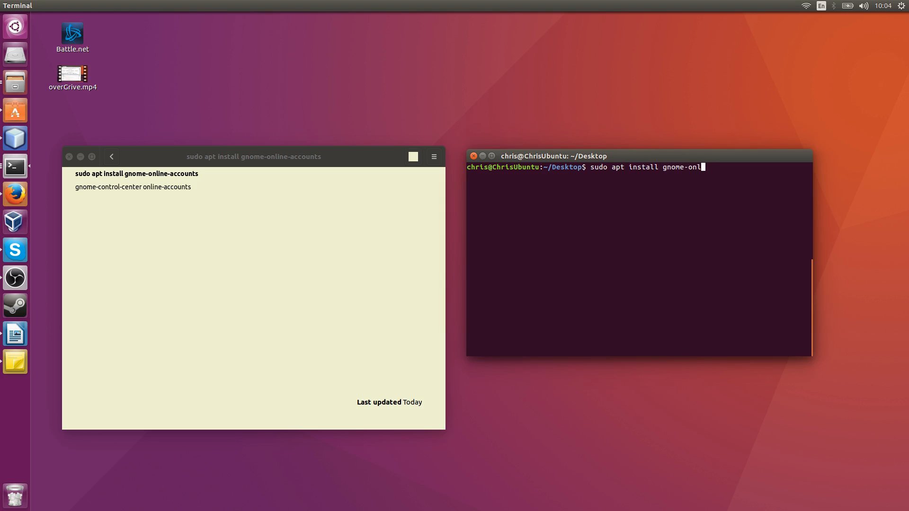
key("Return")
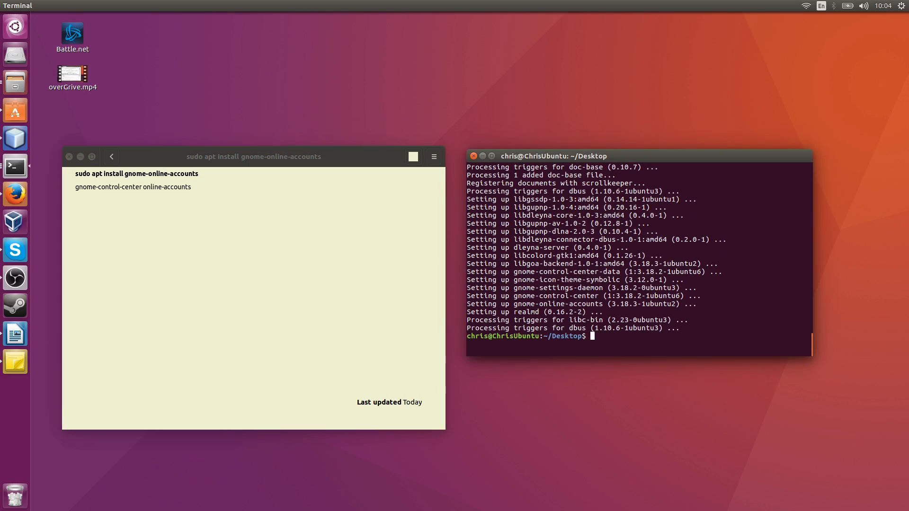
Launch Online Accounts settings with 'gnome-control-center online-accounts'
type("gnome-control-center online-")
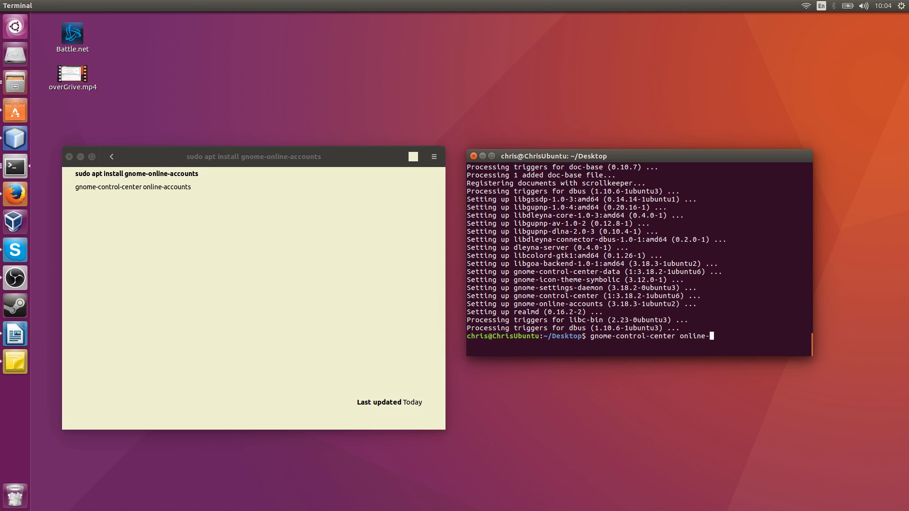
key("Return")
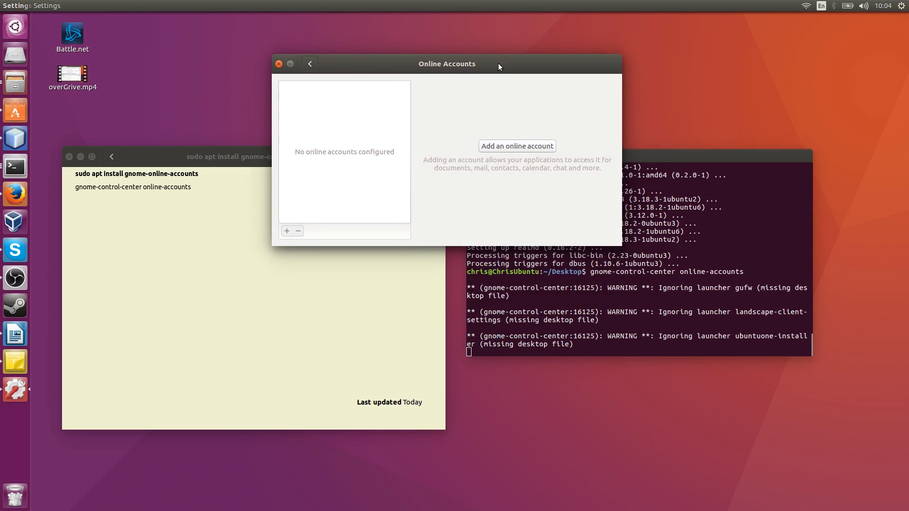
Add a Google account, sign in, and allow the requested permissions
left_click(517, 146)
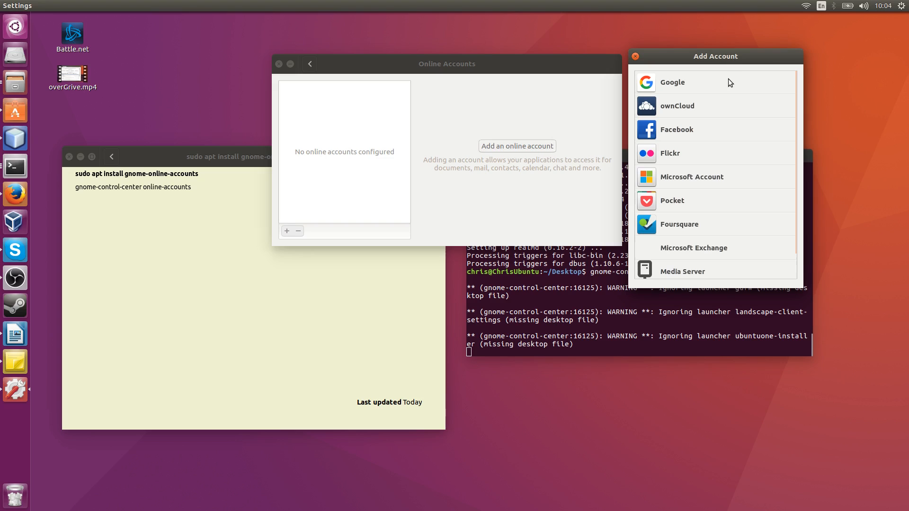
left_click(672, 82)
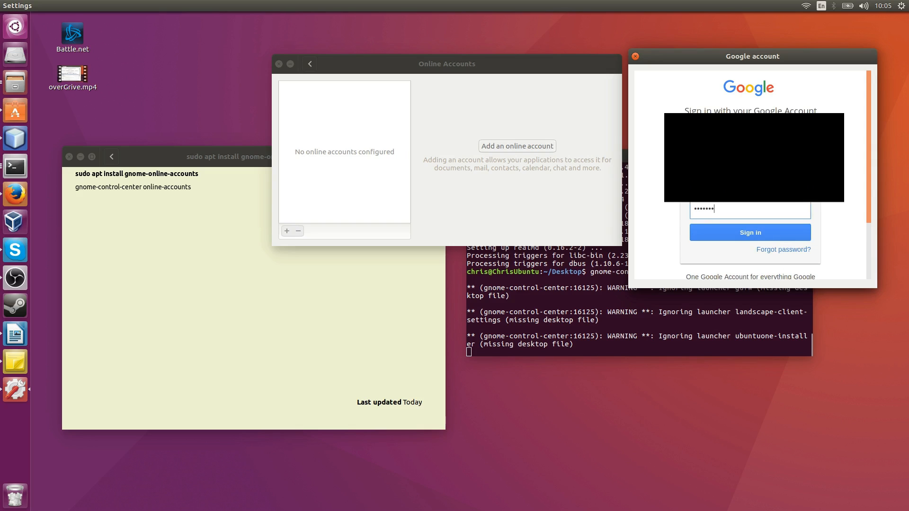
left_click(749, 233)
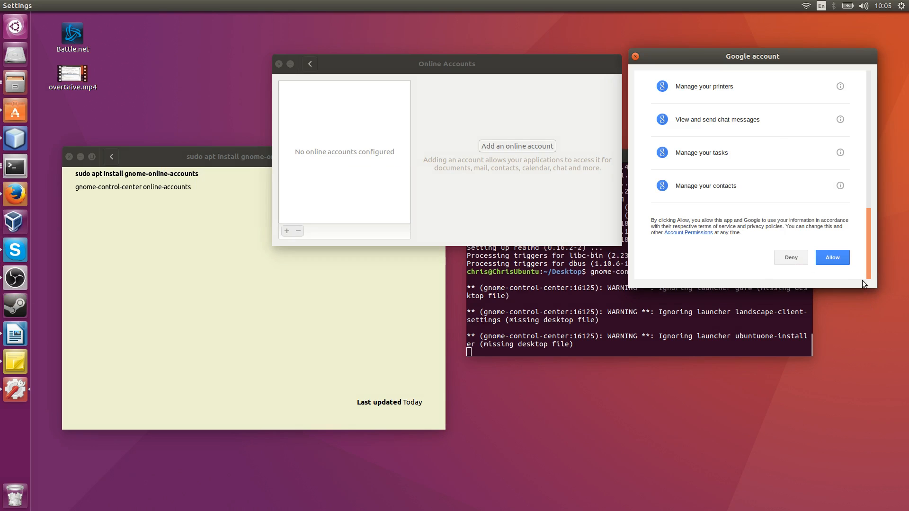
left_click(832, 258)
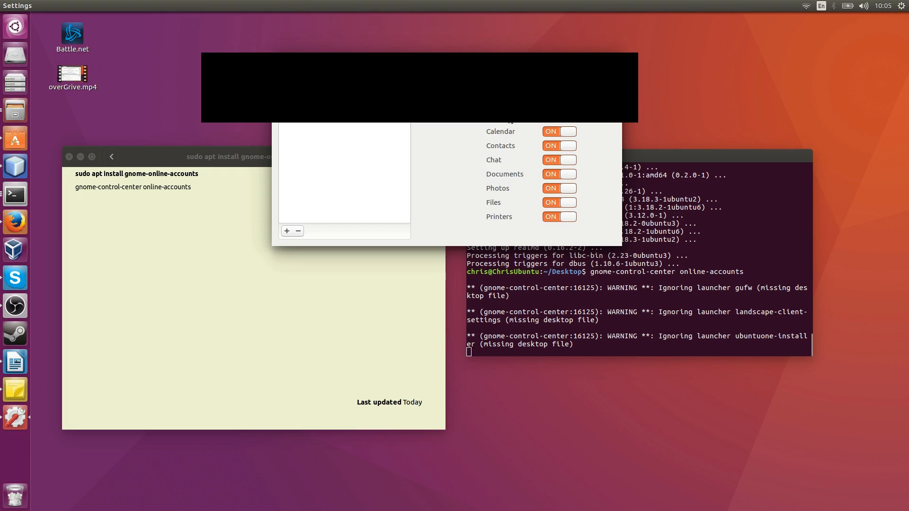
mouse_move(522, 180)
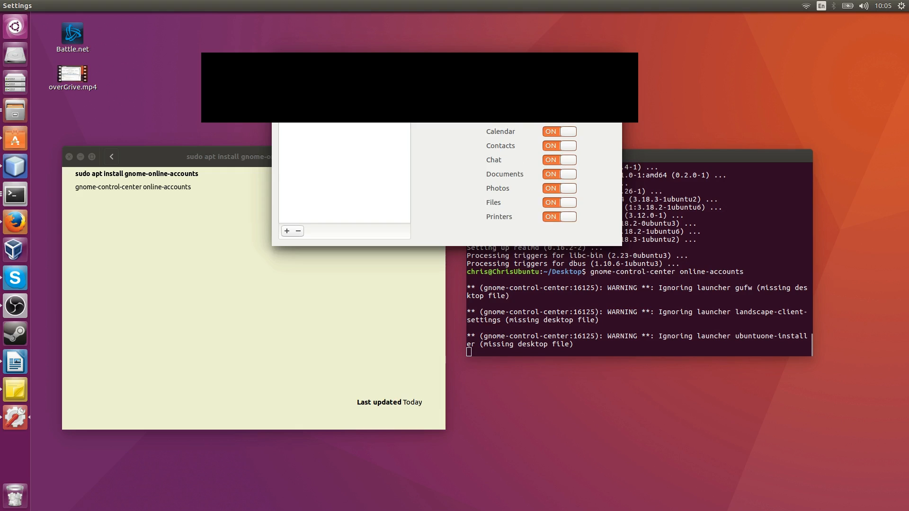
mouse_move(523, 134)
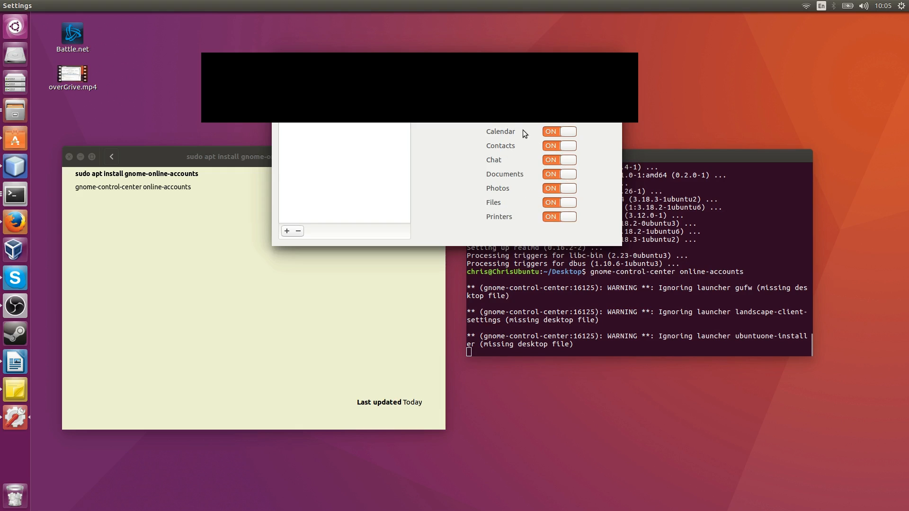
mouse_move(549, 205)
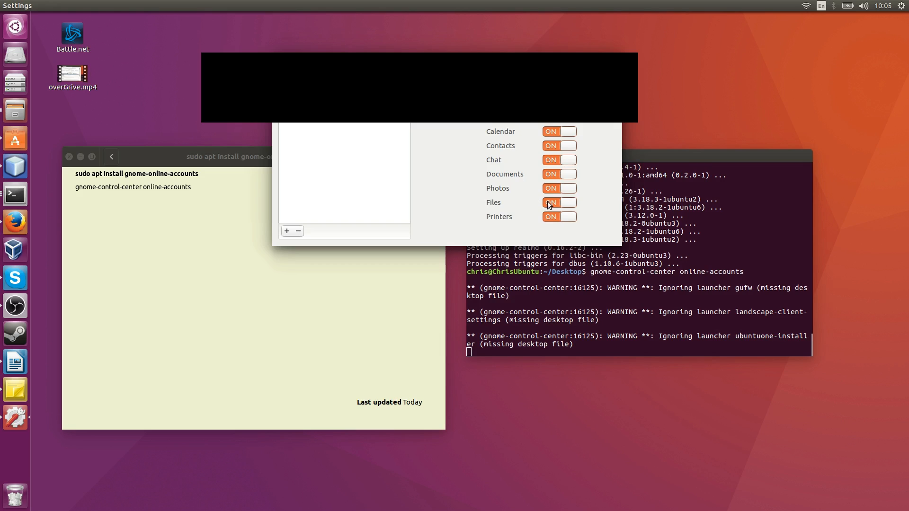
mouse_move(560, 158)
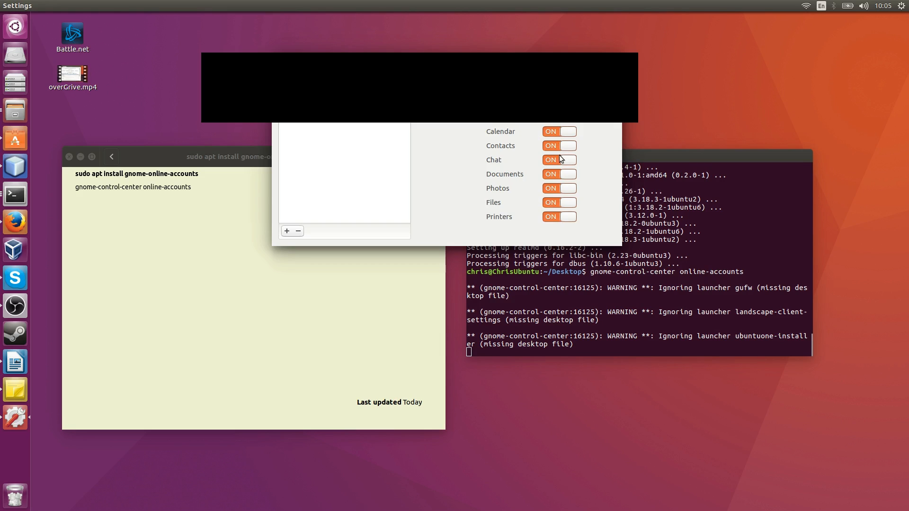
mouse_move(503, 124)
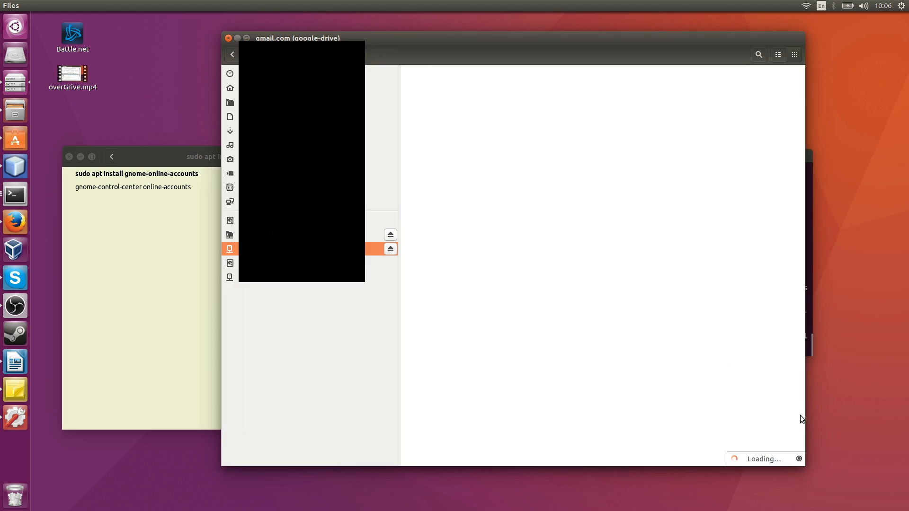
mouse_move(759, 459)
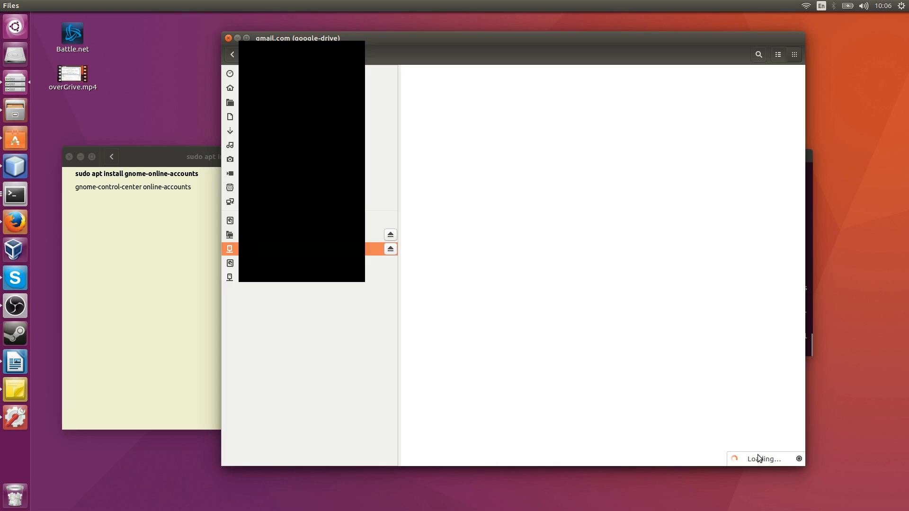
mouse_move(734, 393)
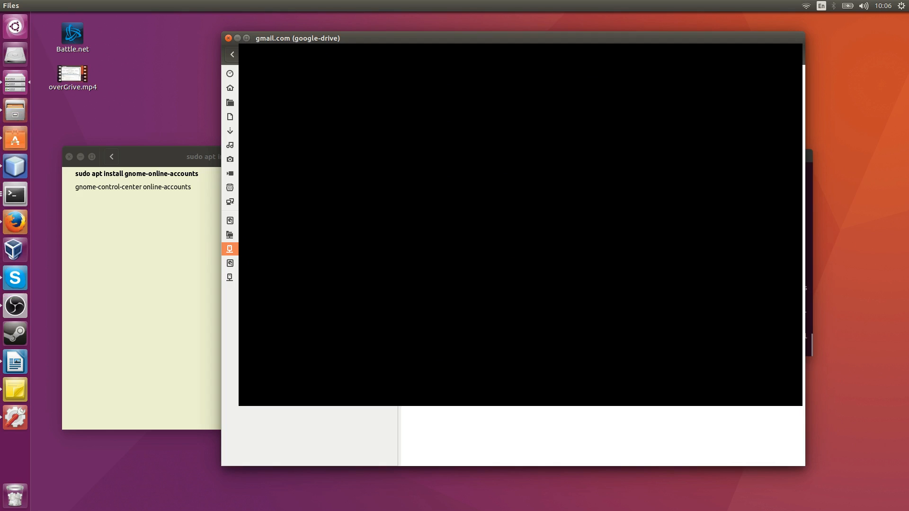
Visit Network and Computer in Files, then return to the Google Drive mount
left_click(230, 202)
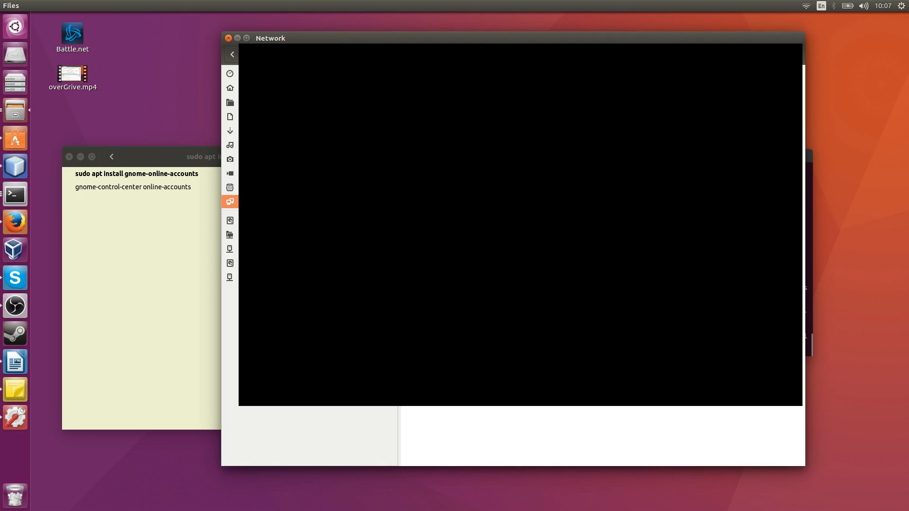
left_click(230, 248)
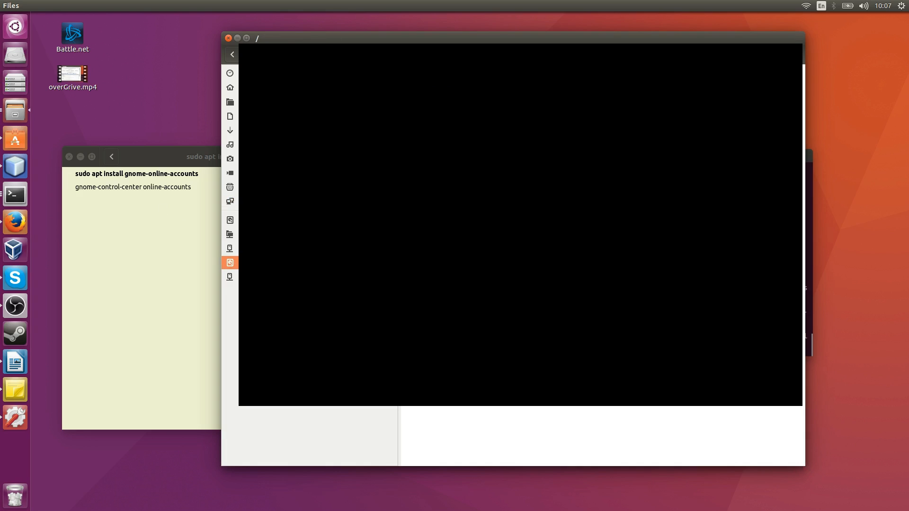
left_click(230, 249)
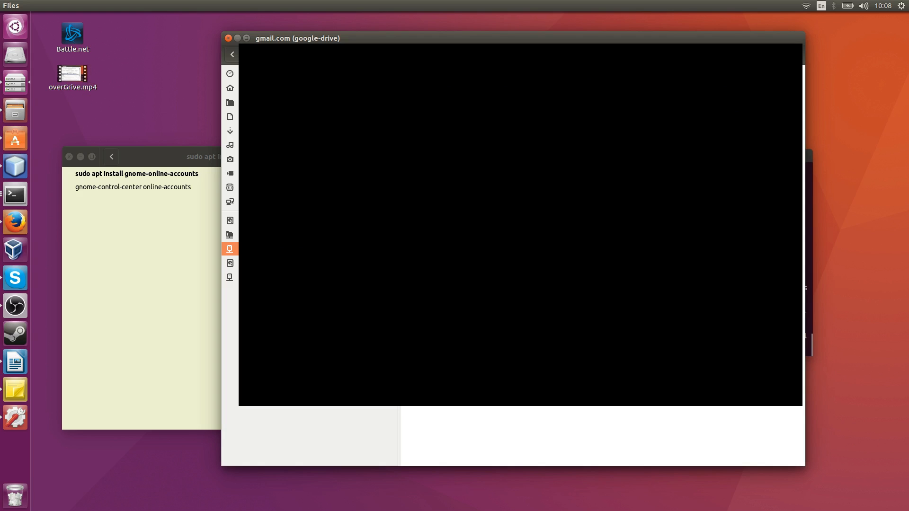
mouse_move(230, 123)
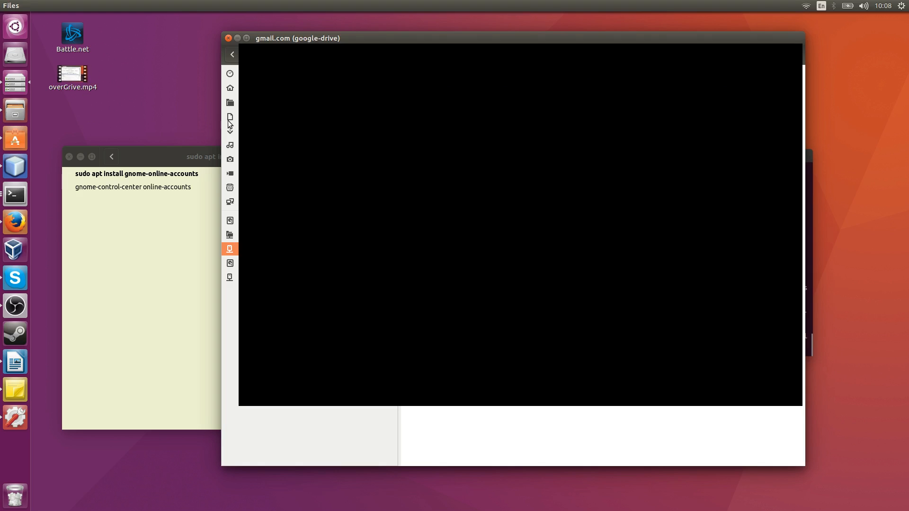
Open Documents and select hello.cs for upload to Google Drive
left_click(230, 116)
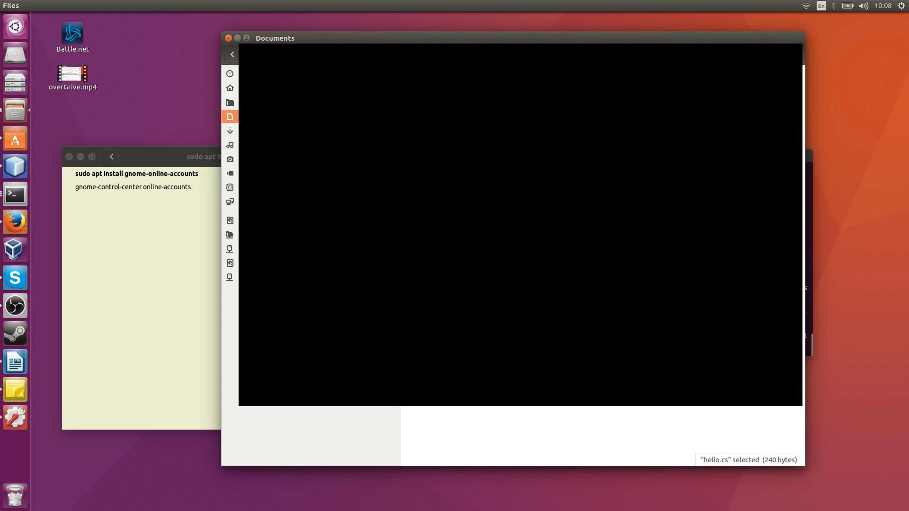
left_click(230, 249)
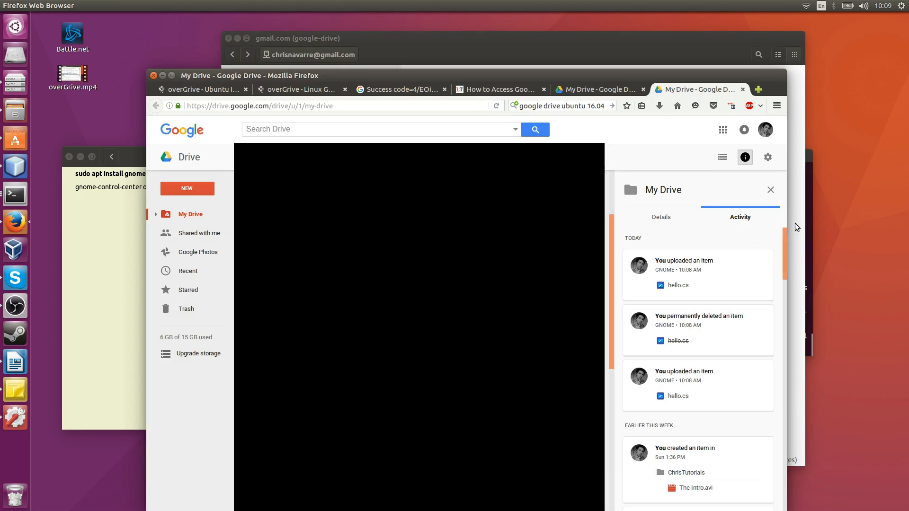
mouse_move(663, 190)
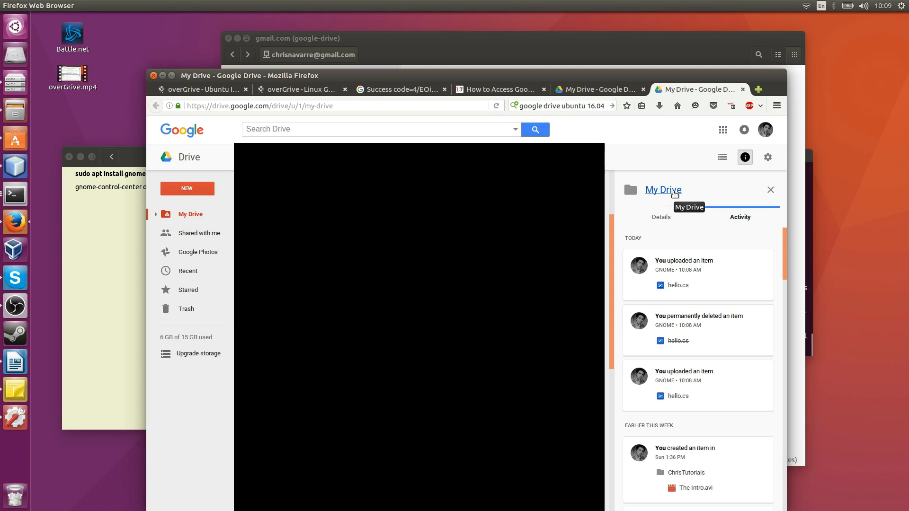
mouse_move(632, 179)
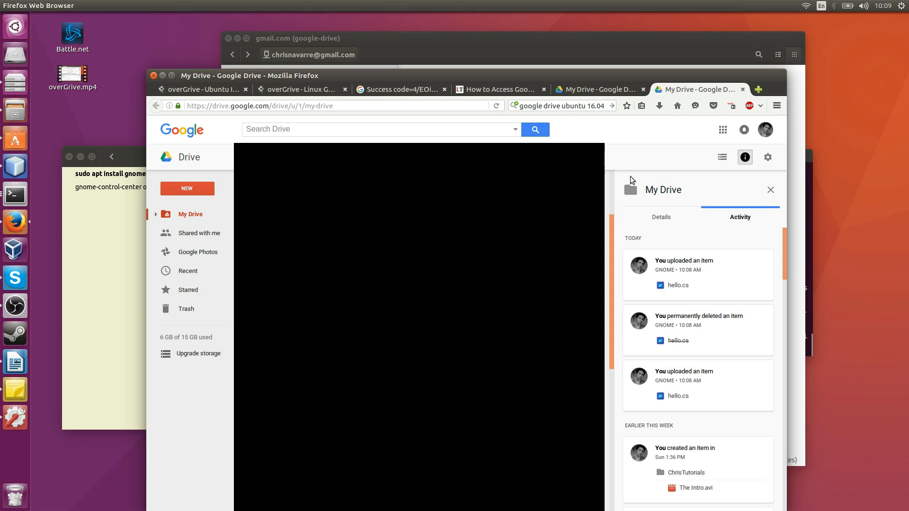
mouse_move(793, 231)
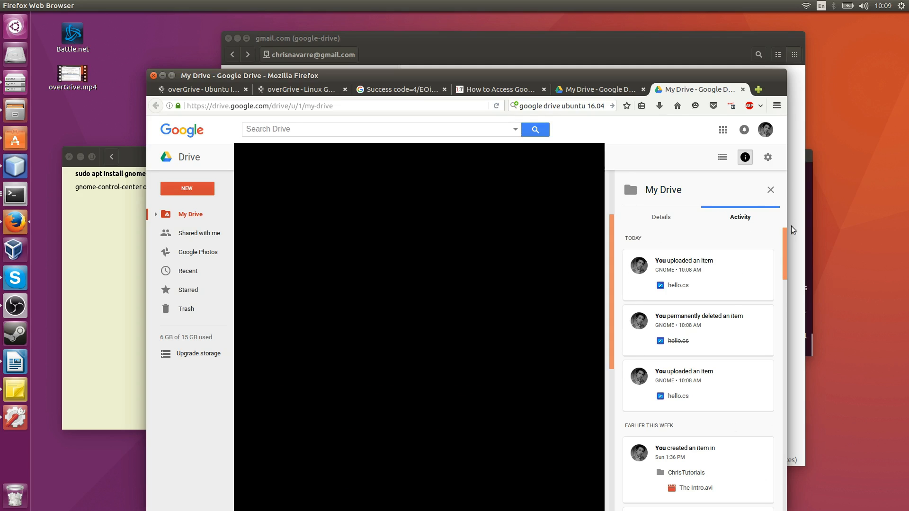
mouse_move(765, 413)
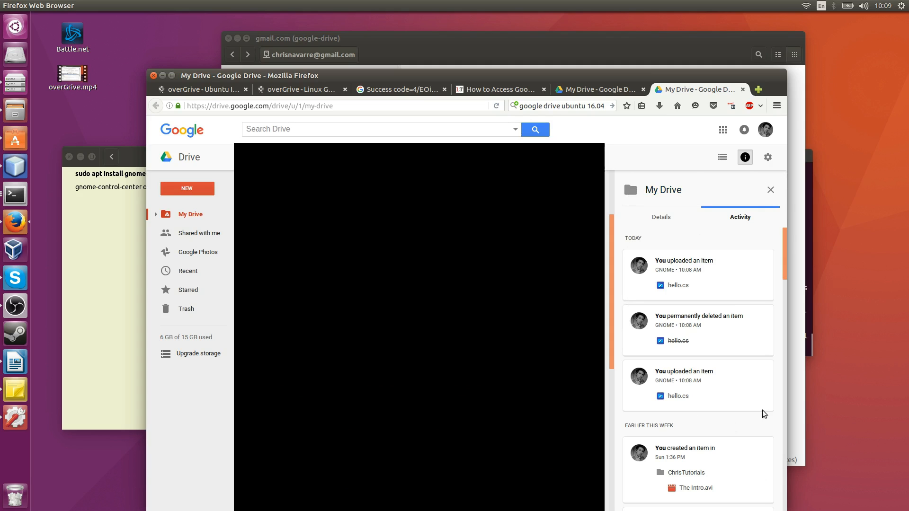